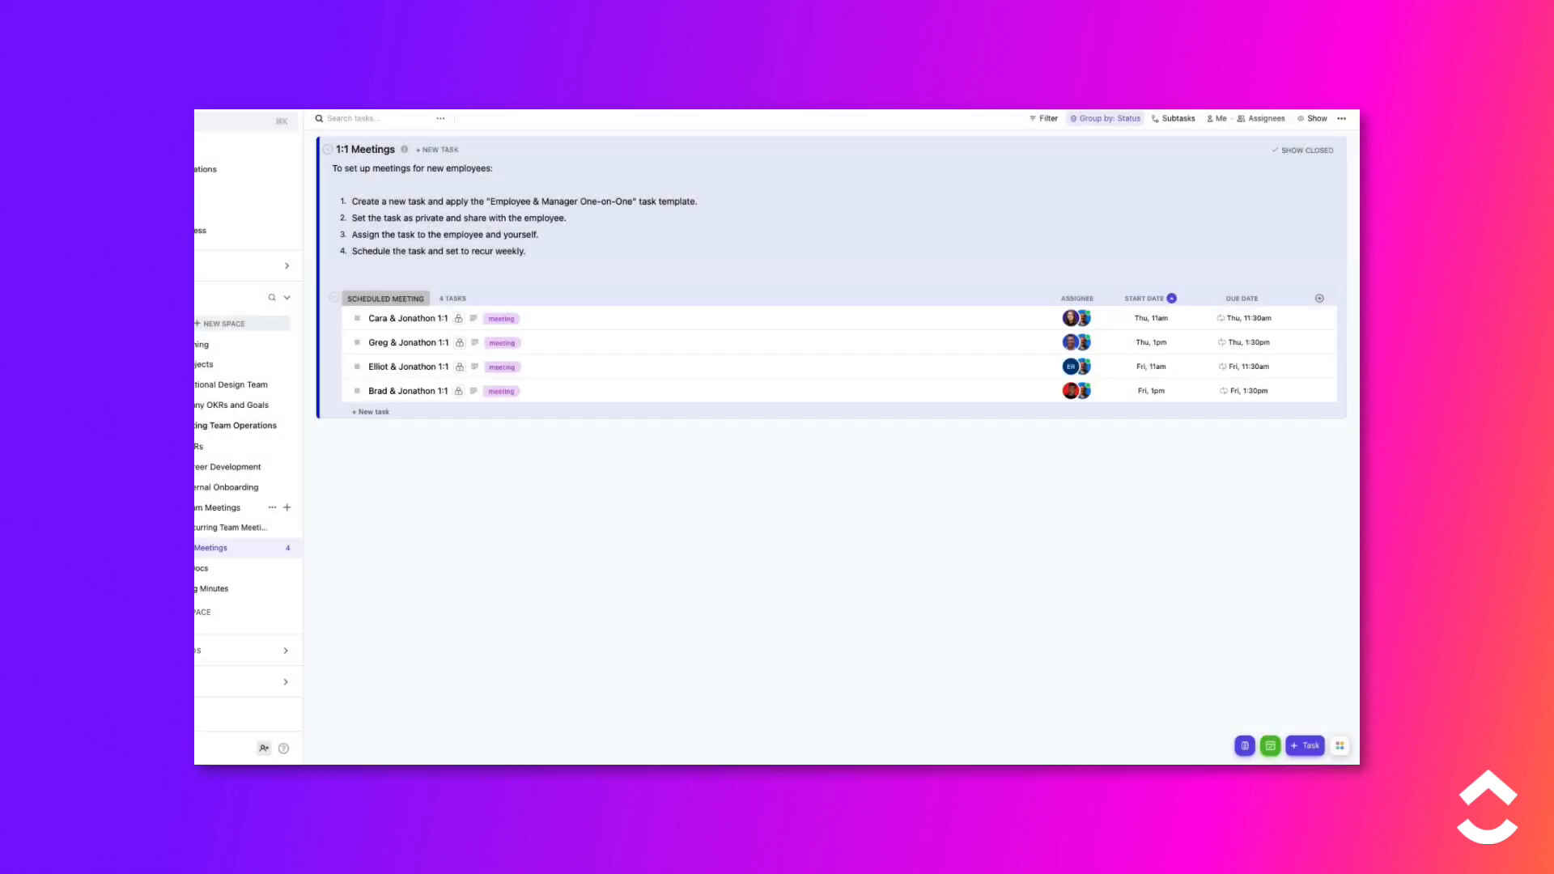
pyautogui.moveTo(387, 594)
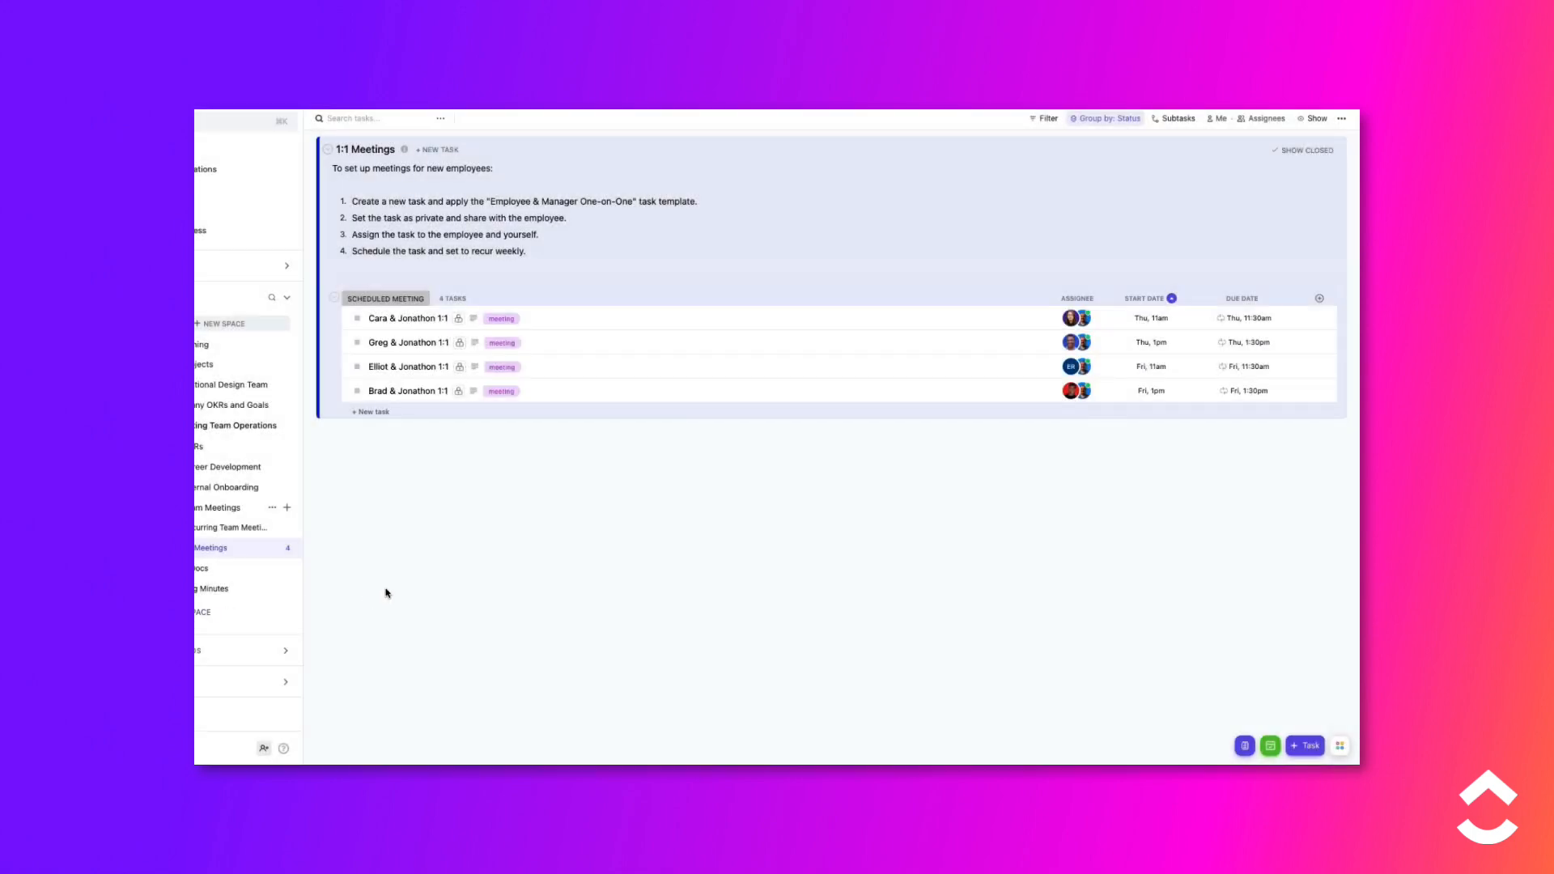
pyautogui.moveTo(240, 555)
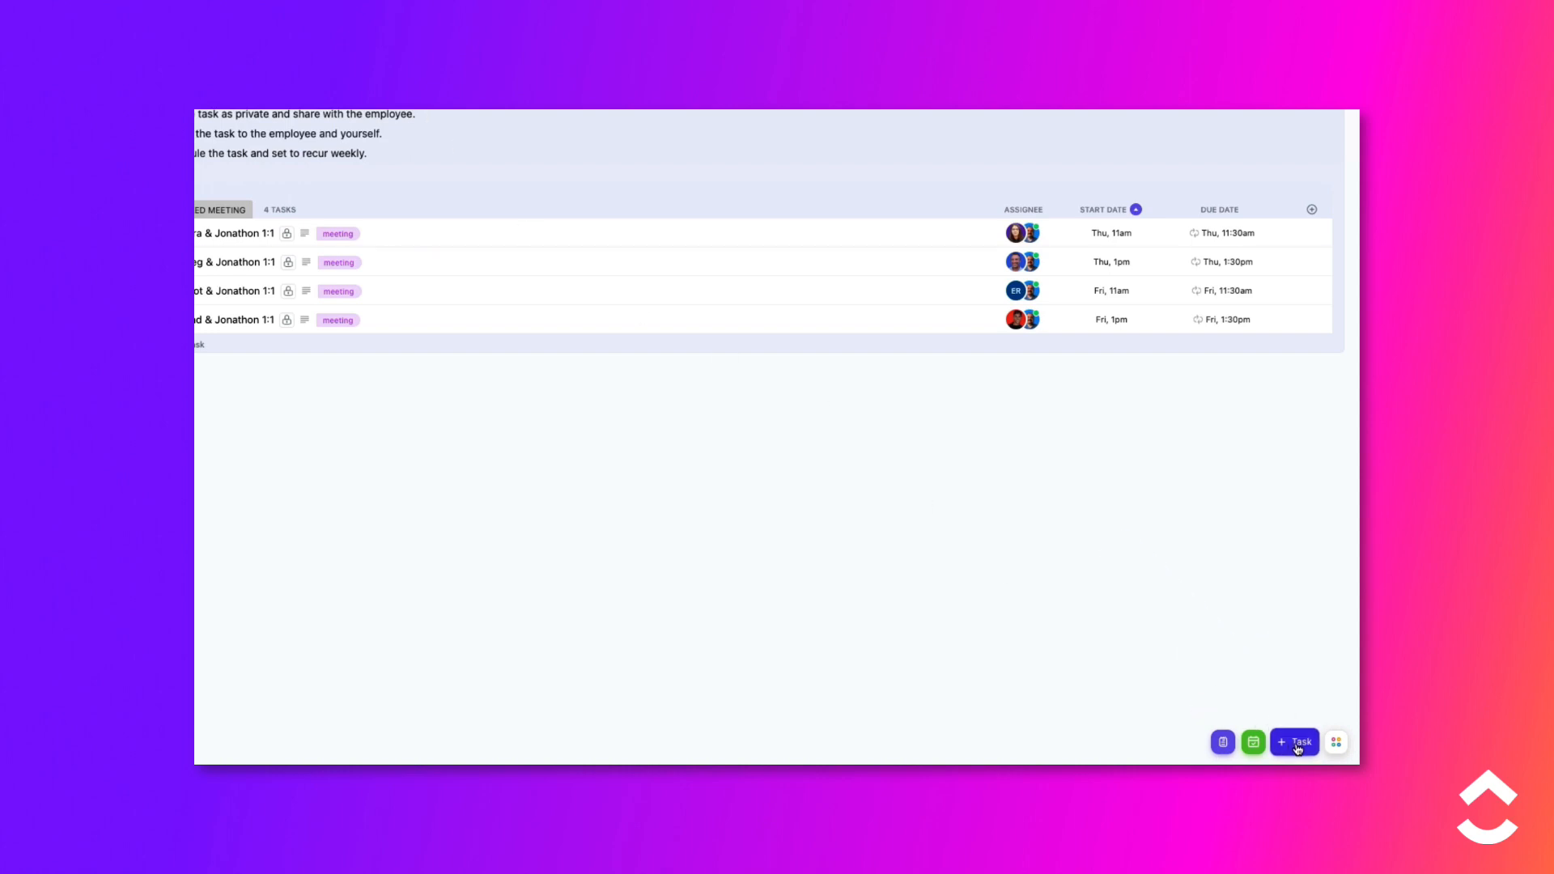
# - Start a new task in the 1:1 Meetings list and choose Load from Template
pyautogui.click(1294, 742)
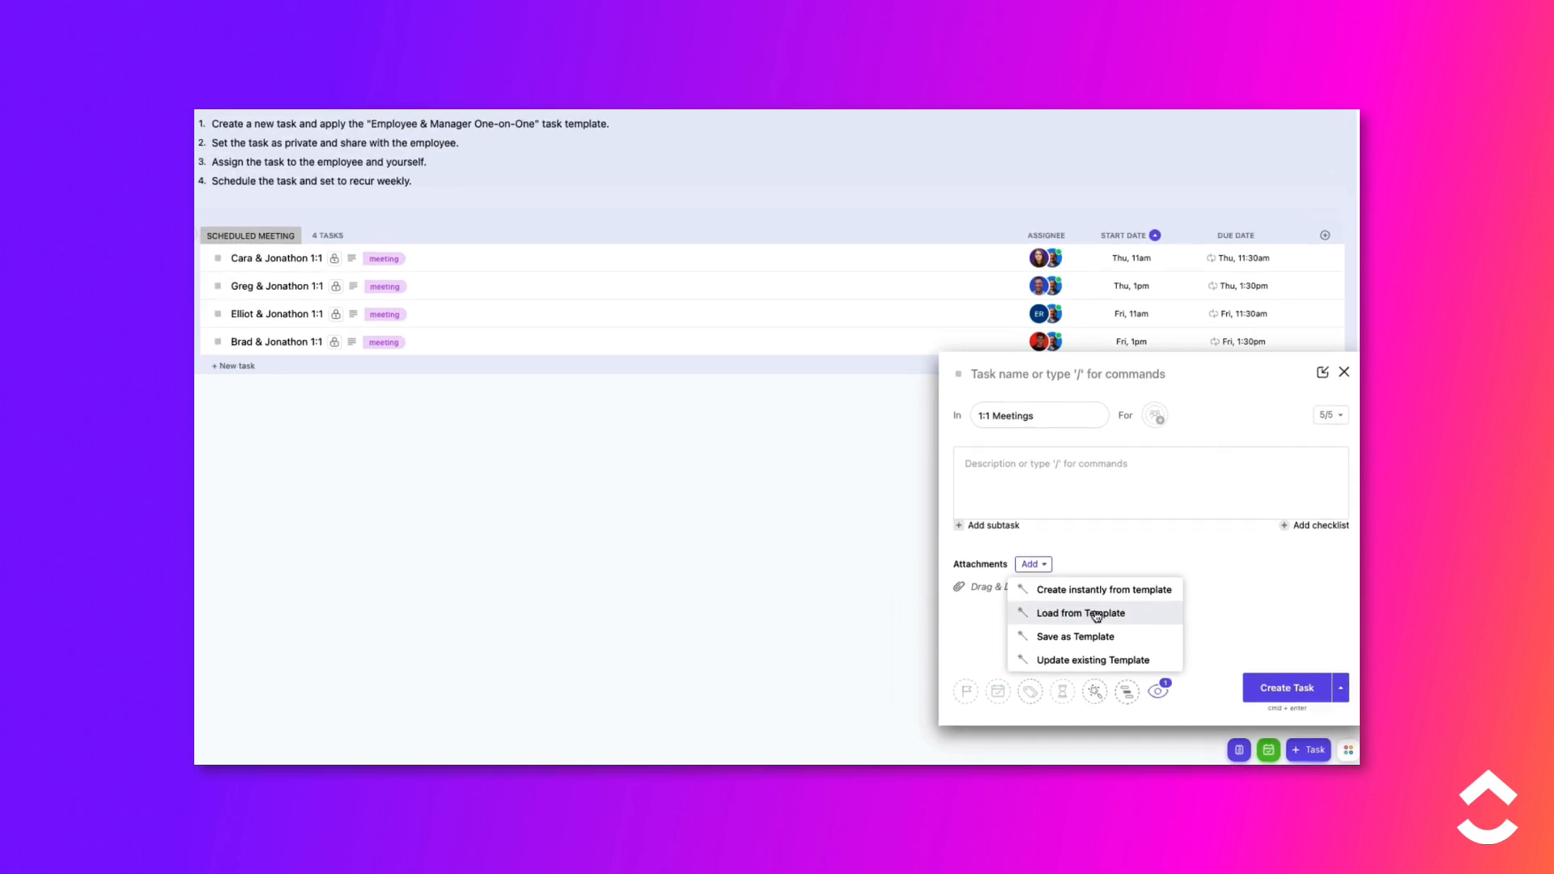
pyautogui.click(1080, 613)
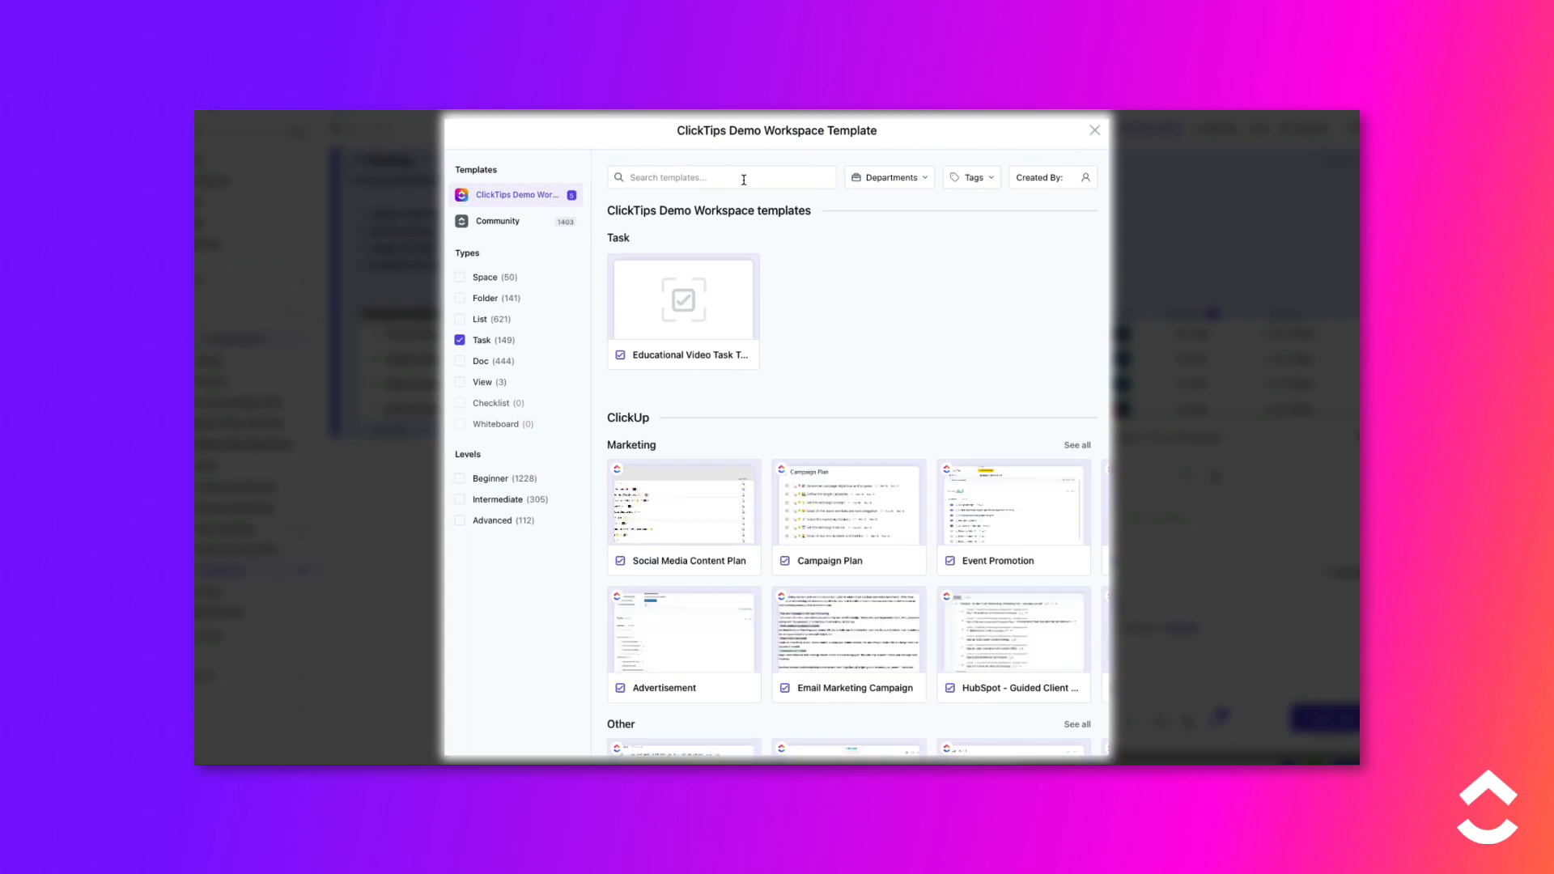
# - Search templates for 'meeting' and use the Employee & Manager 1-on-1 template
pyautogui.write('meeting')
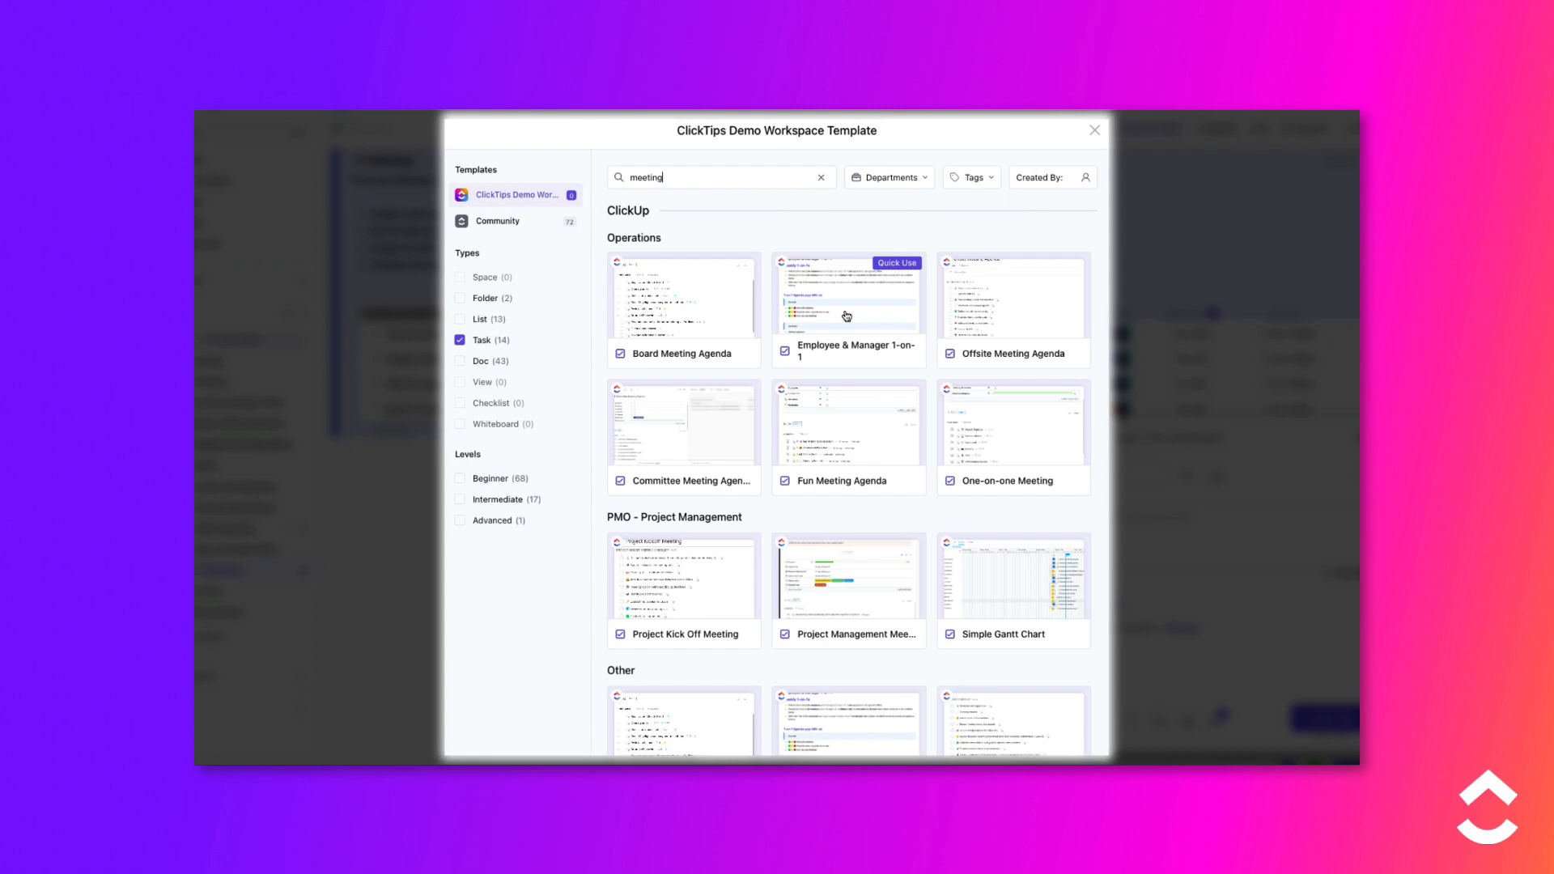
pyautogui.click(848, 316)
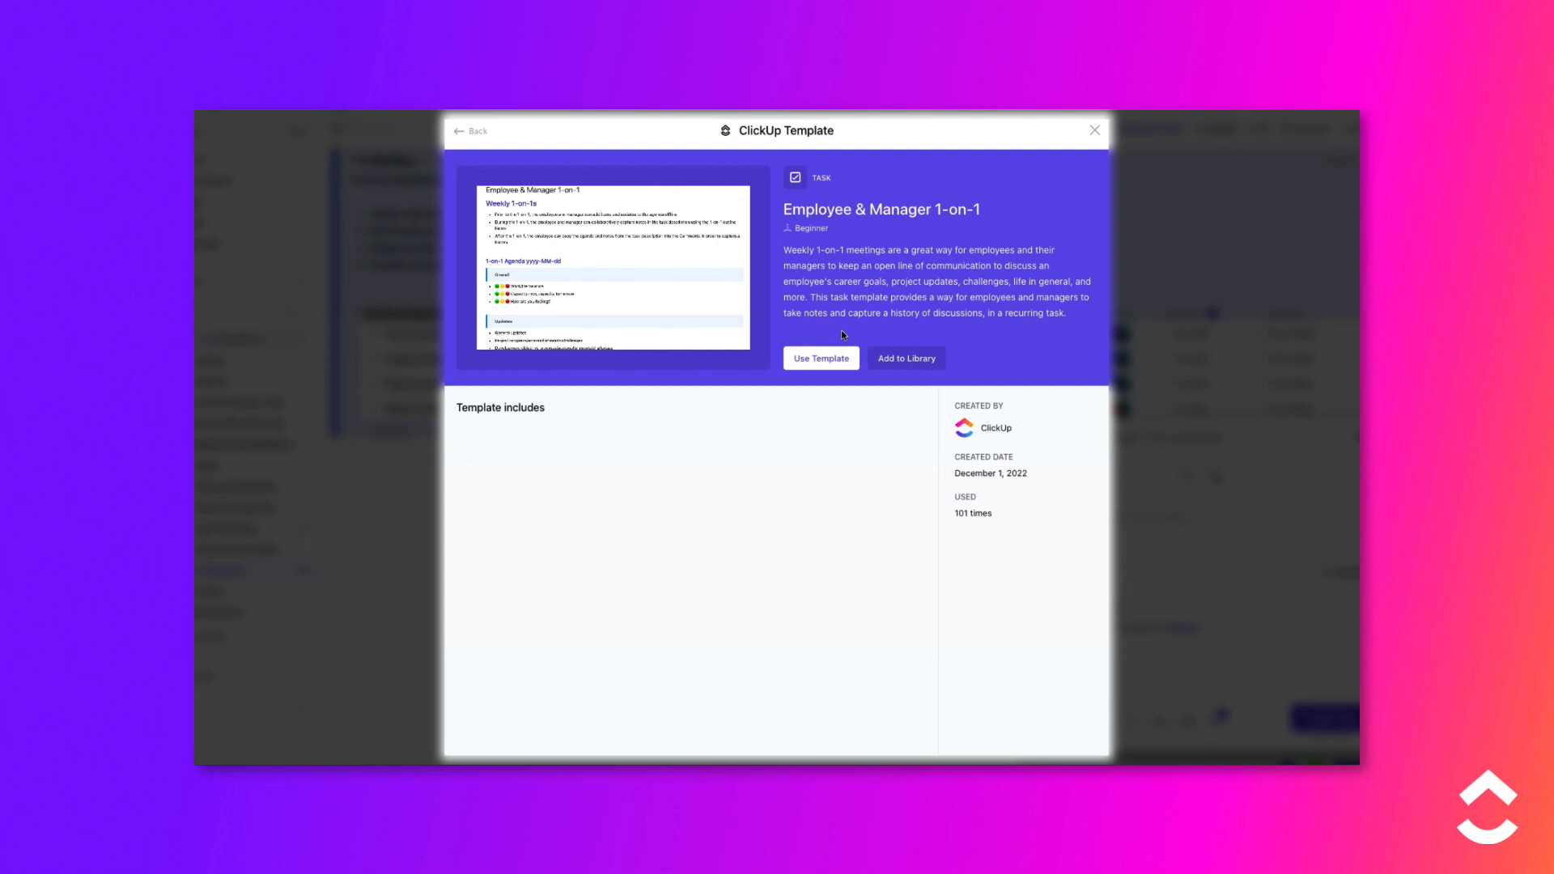
pyautogui.click(821, 358)
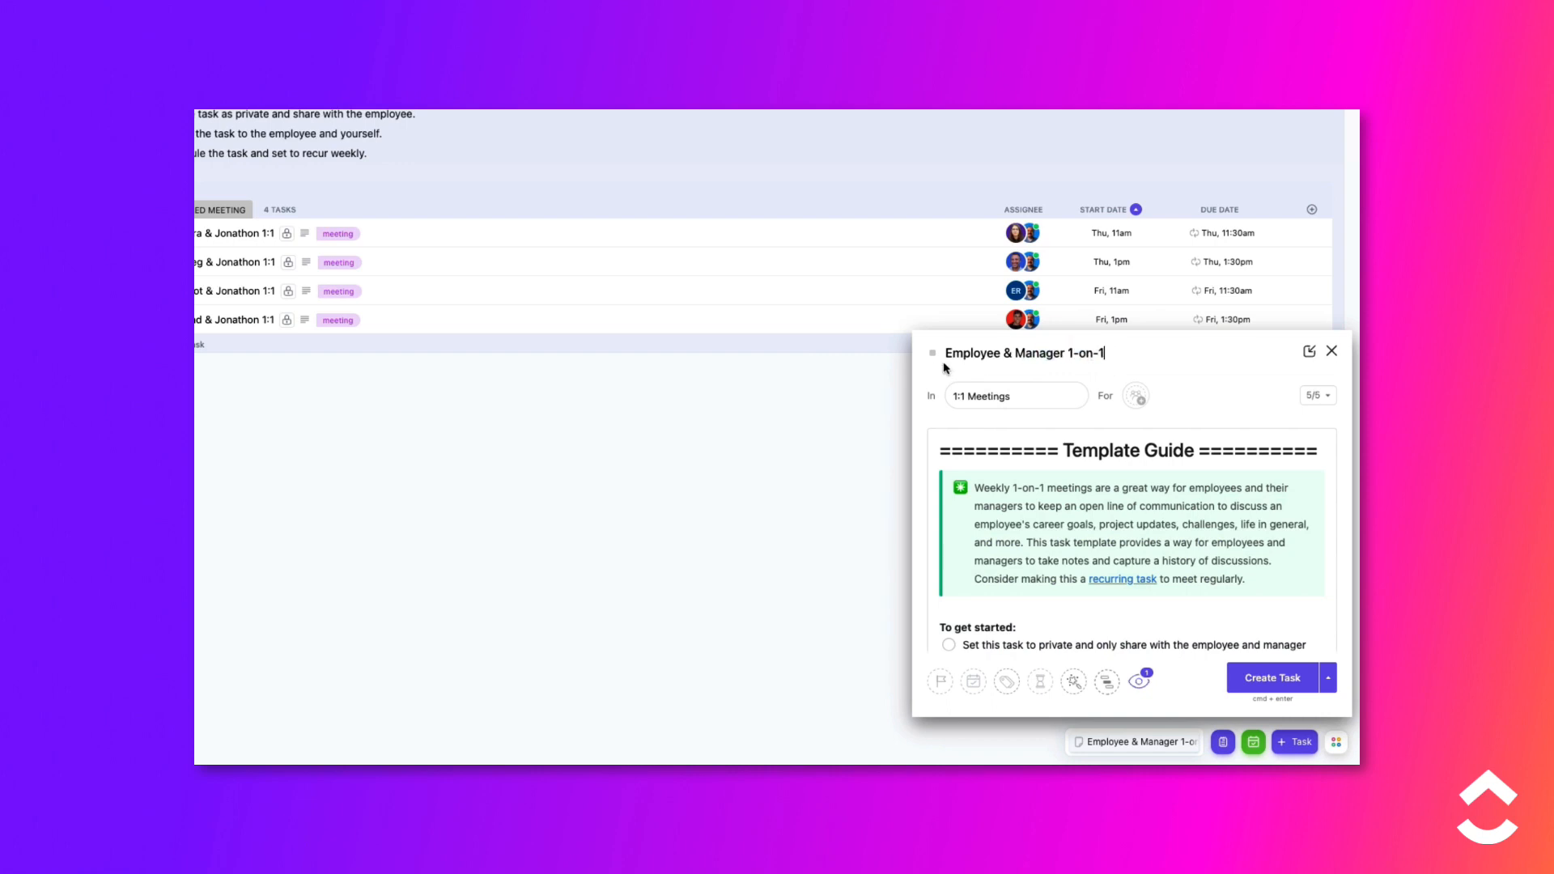
# - Rename the task 'Jake & Jonathon 1:1' and add two assignees
pyautogui.write('Jake & Jonathon 1:1')
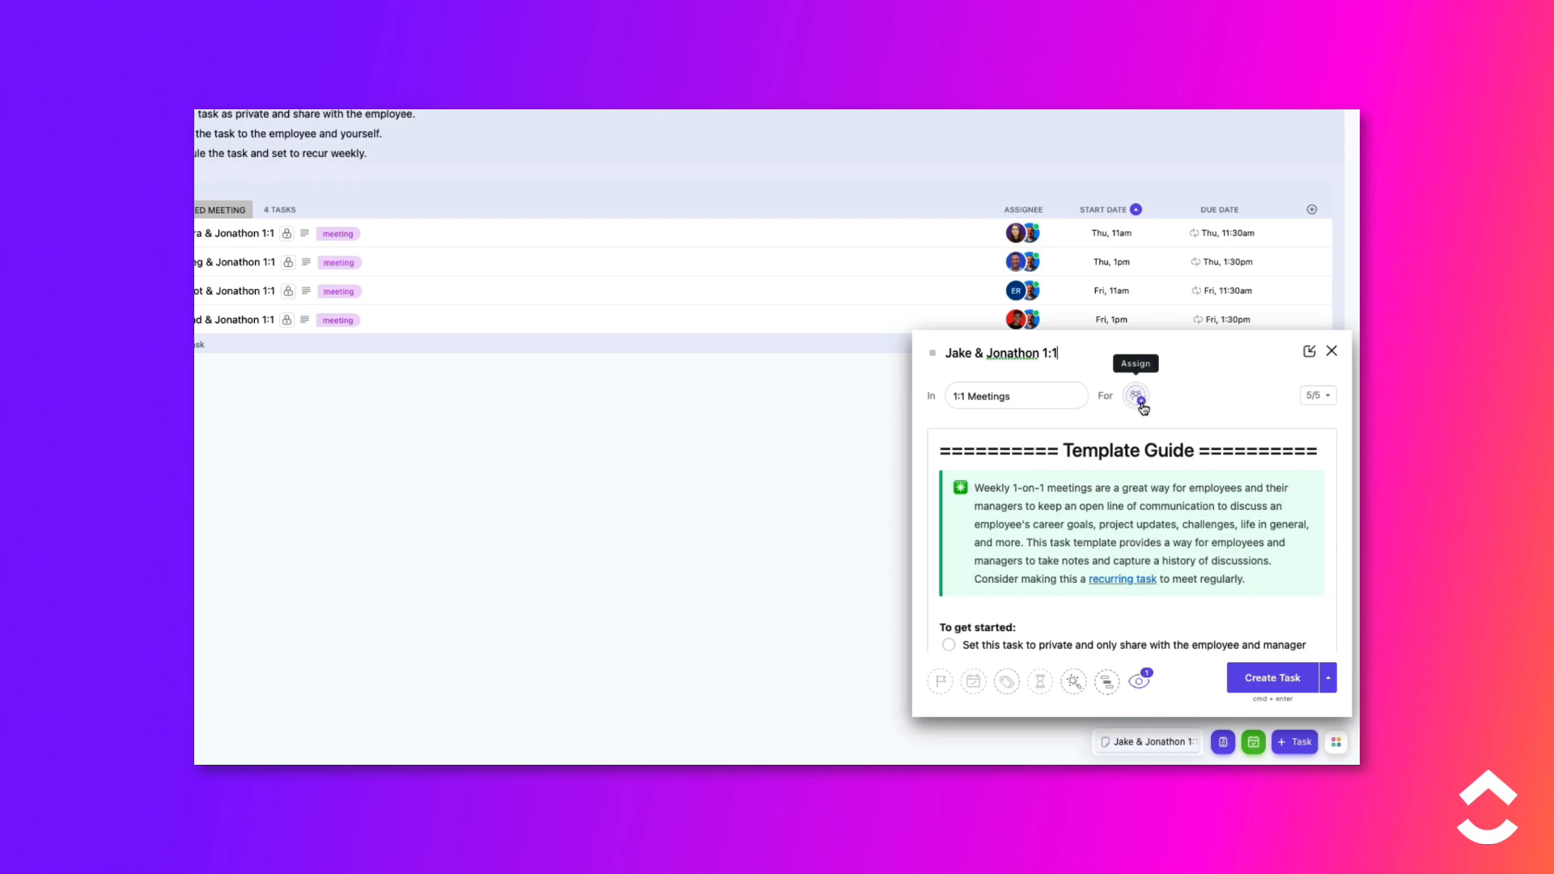
pyautogui.click(1138, 396)
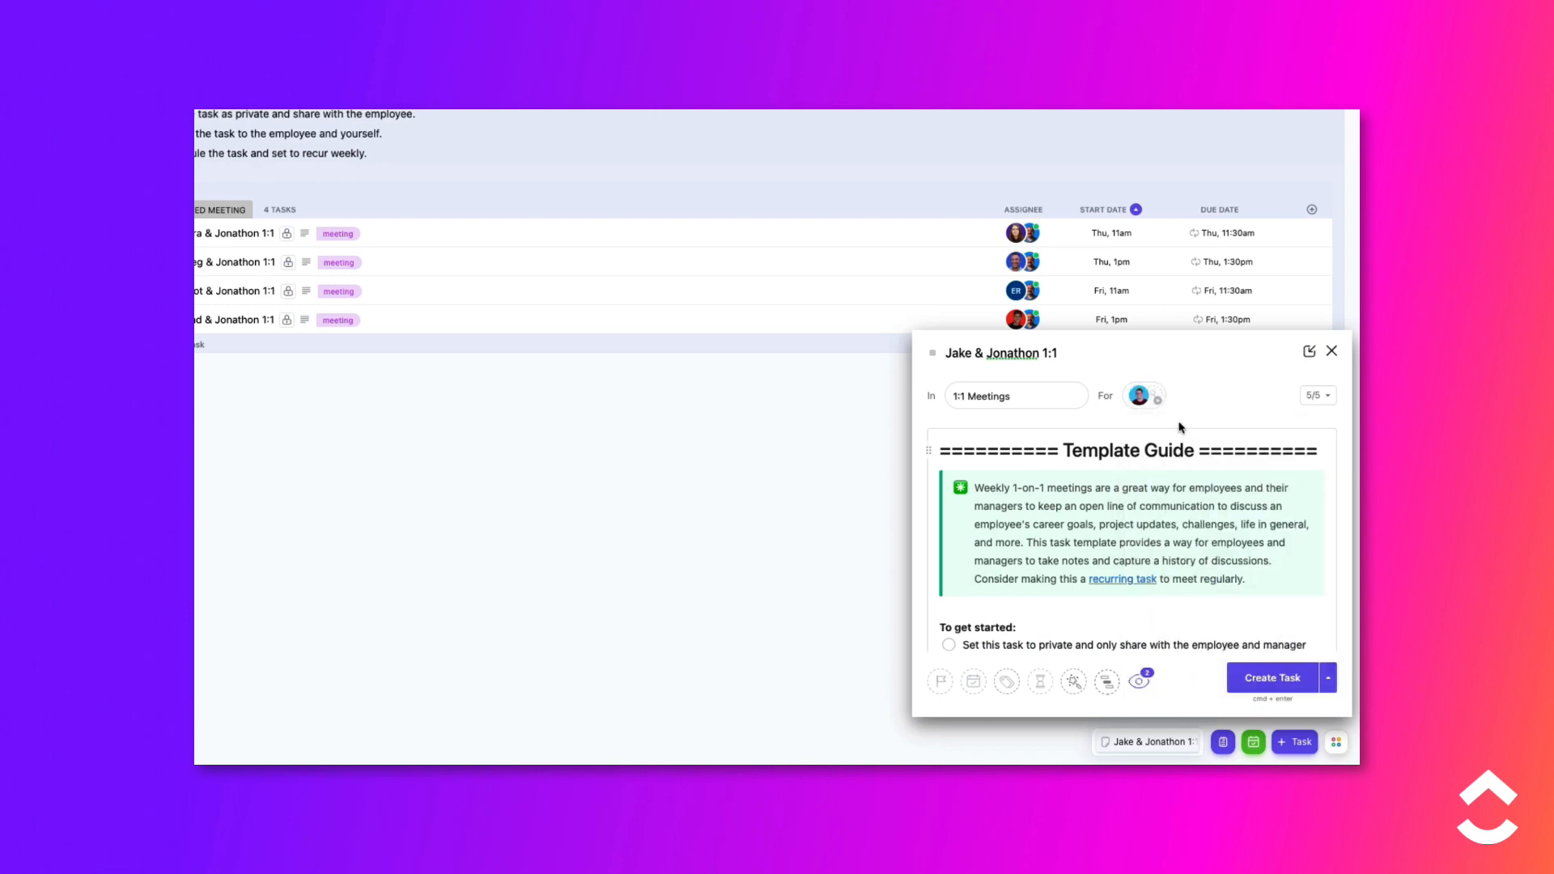
pyautogui.click(1156, 396)
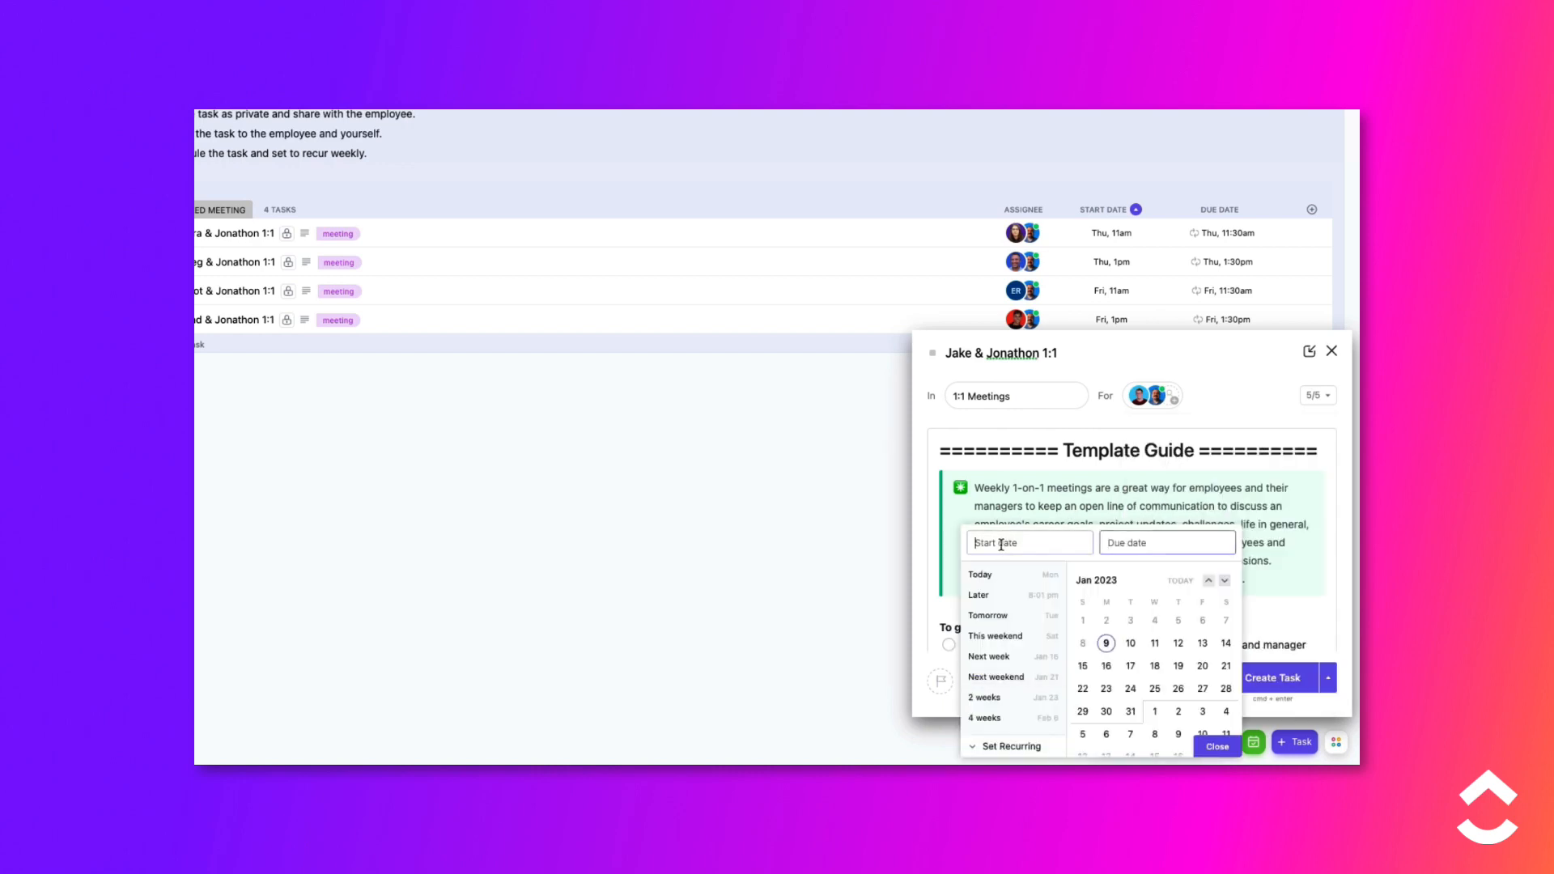
# - Set start Wednesday 2:00 pm and due Wednesday, with weekly recurrence, and create the task
pyautogui.write('Wednesday at 2:00 pm')
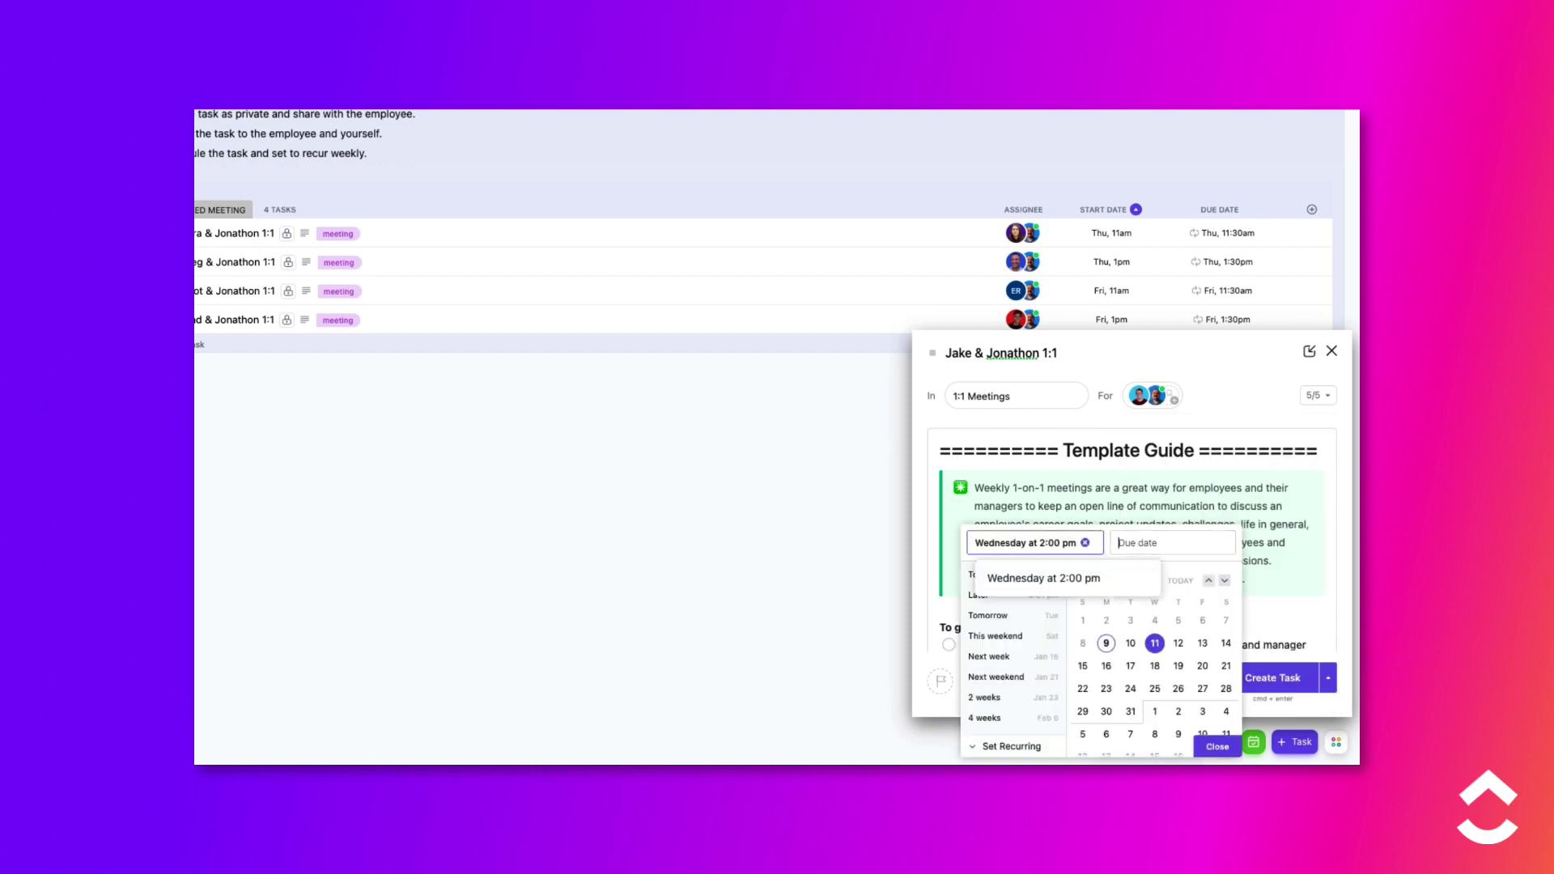
pyautogui.write('wed 230')
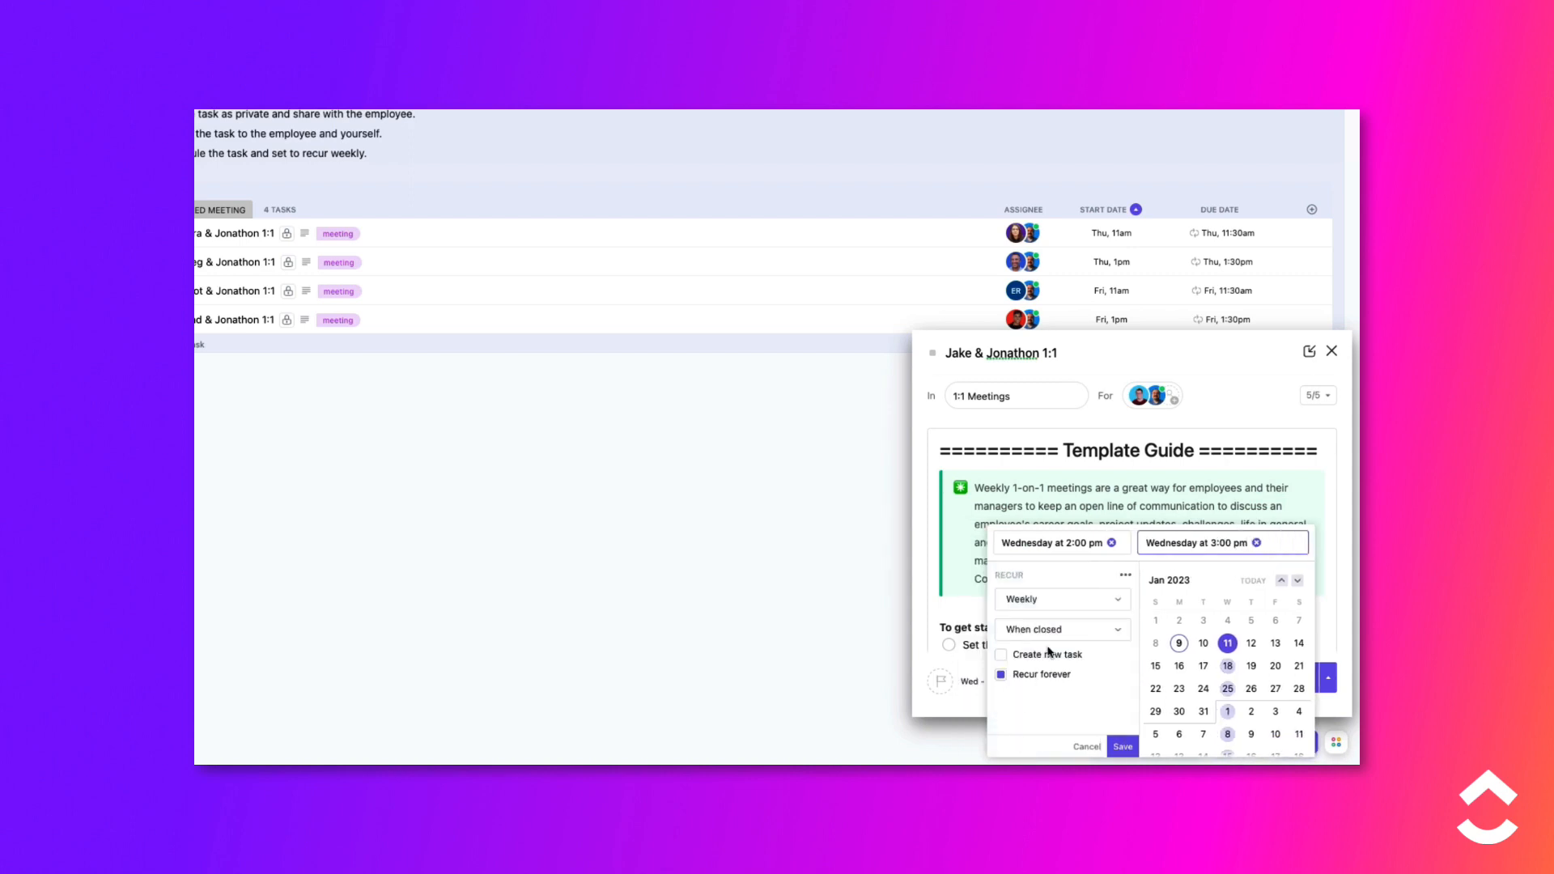
pyautogui.click(1123, 746)
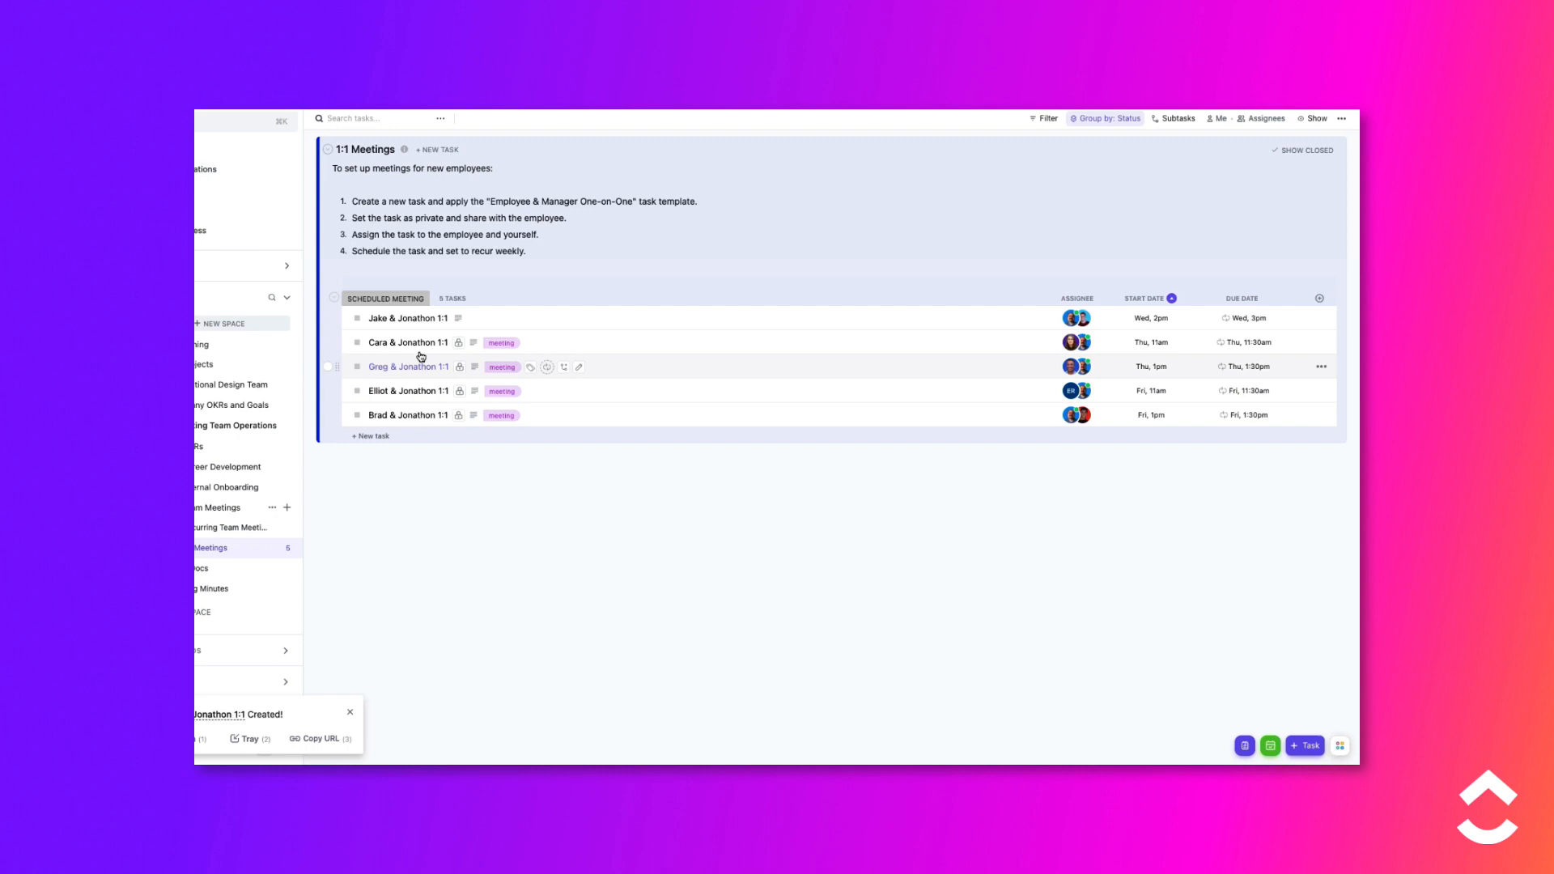
# - Open the Jake & Jonathon 1:1 task and view its Share settings
pyautogui.click(395, 318)
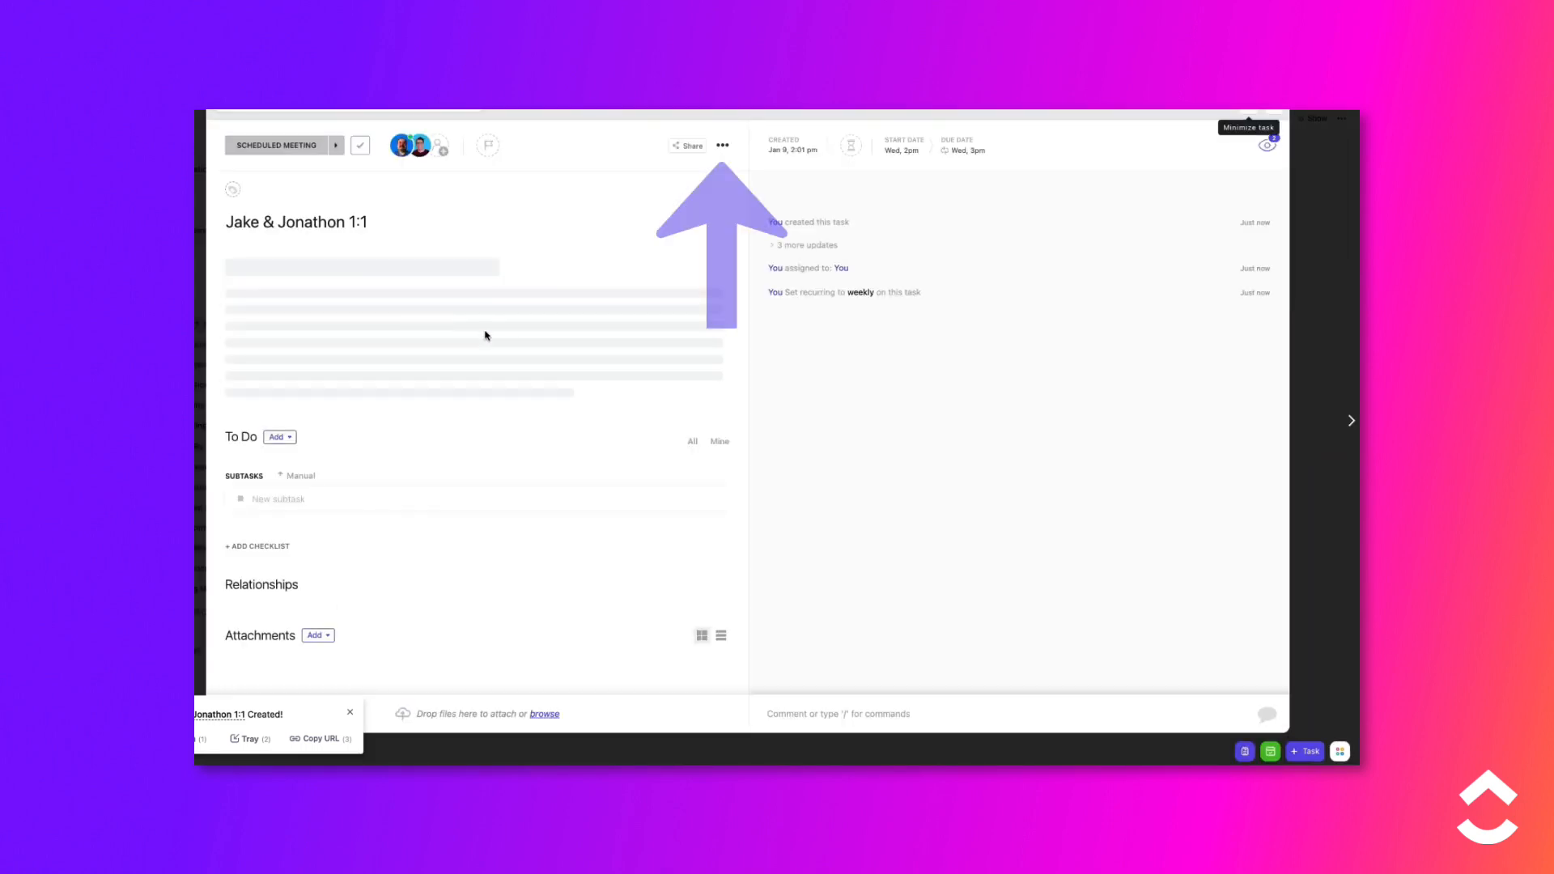
pyautogui.click(724, 146)
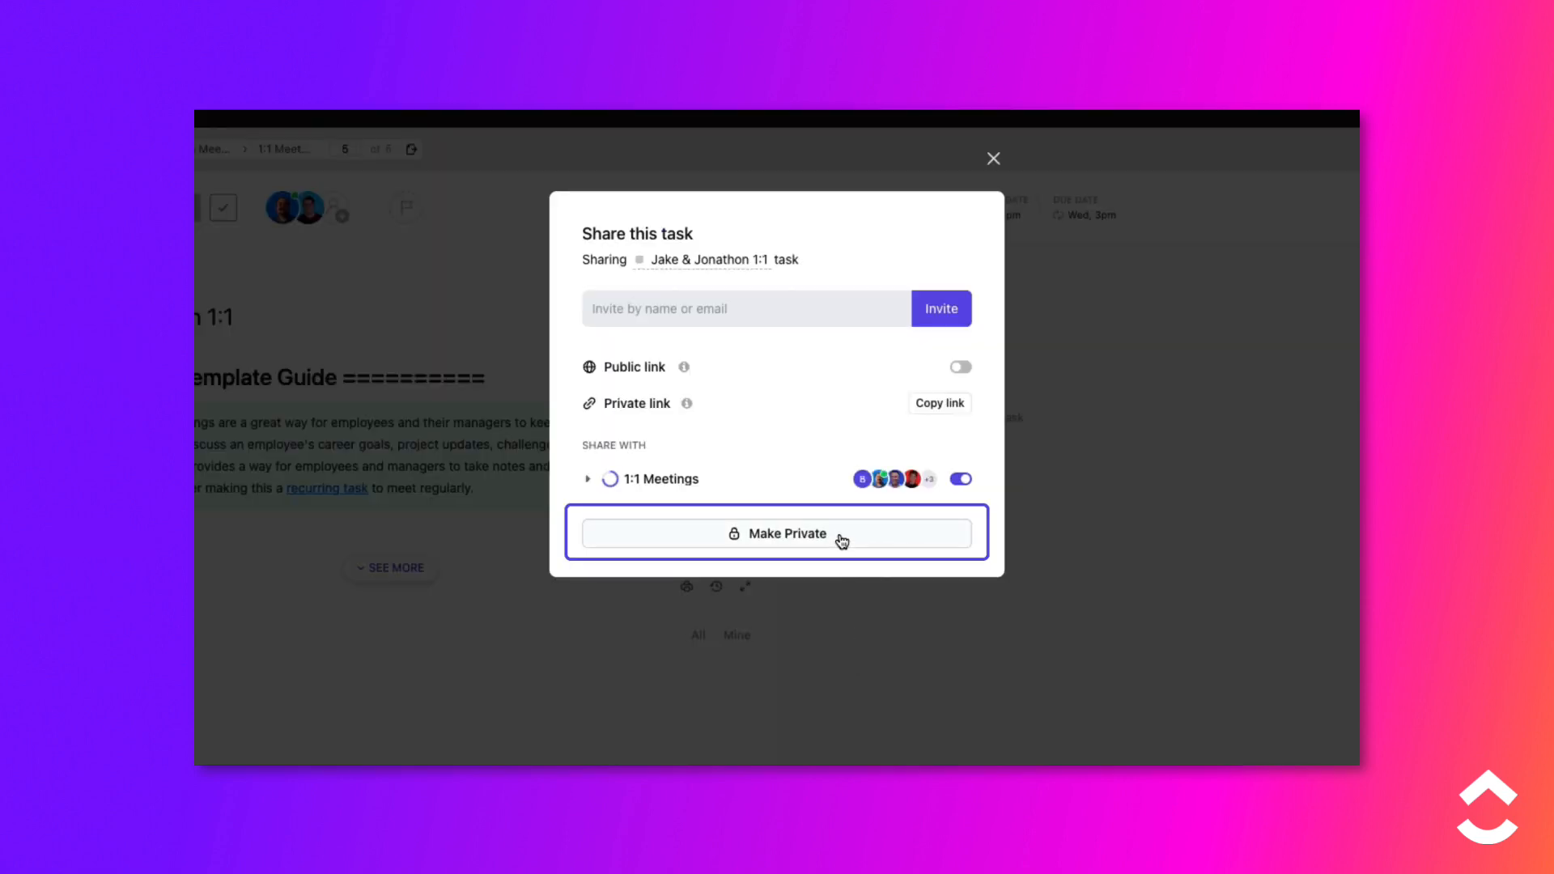
# - Make the task private and share it with Jake, then close the task
pyautogui.click(787, 533)
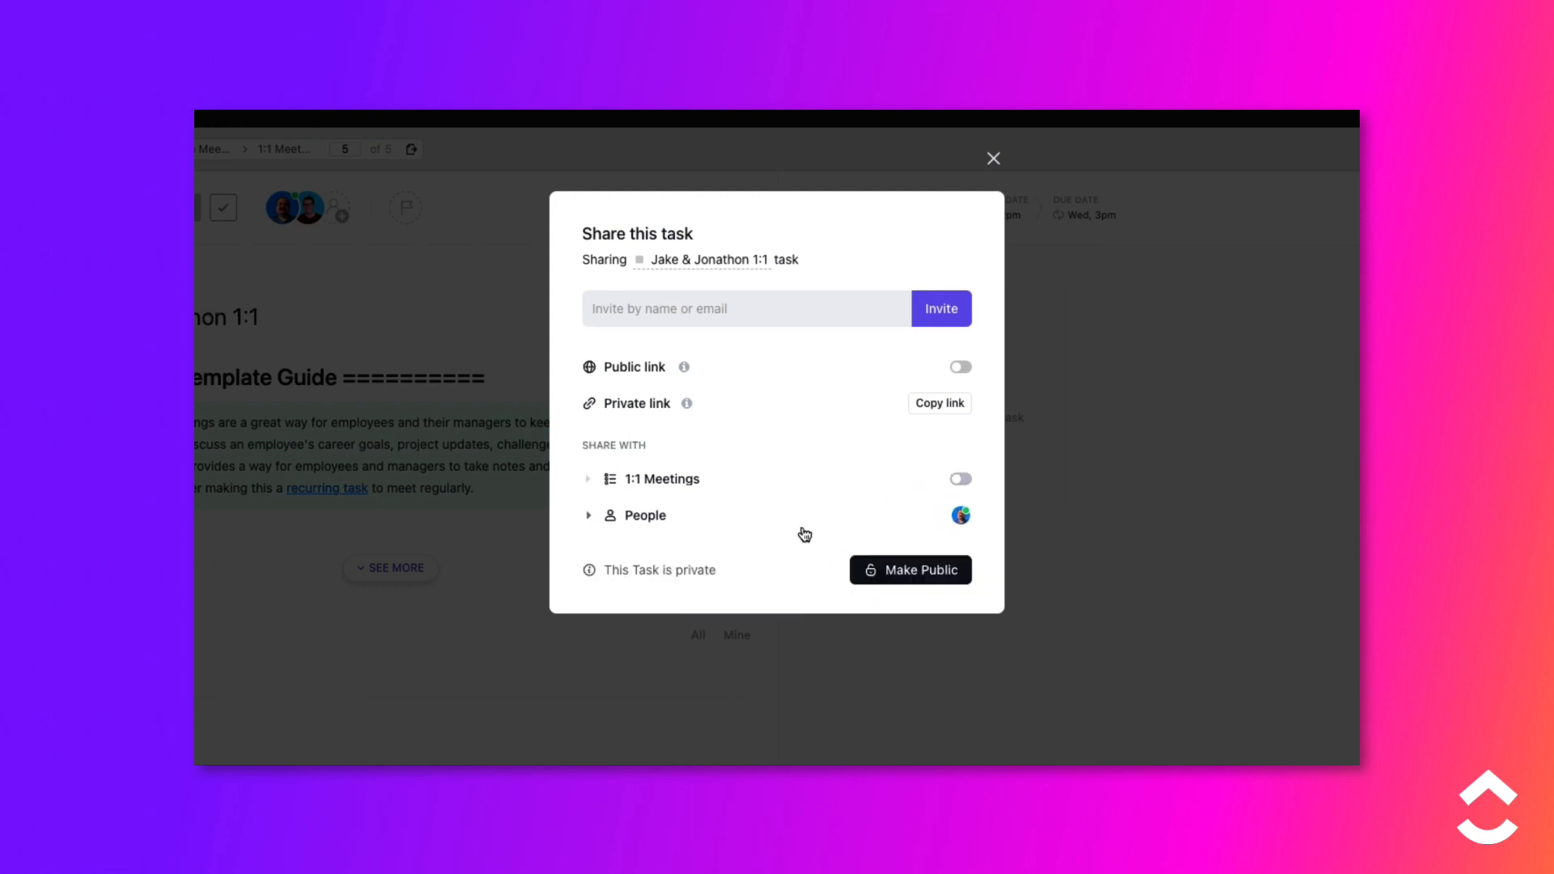
pyautogui.click(747, 308)
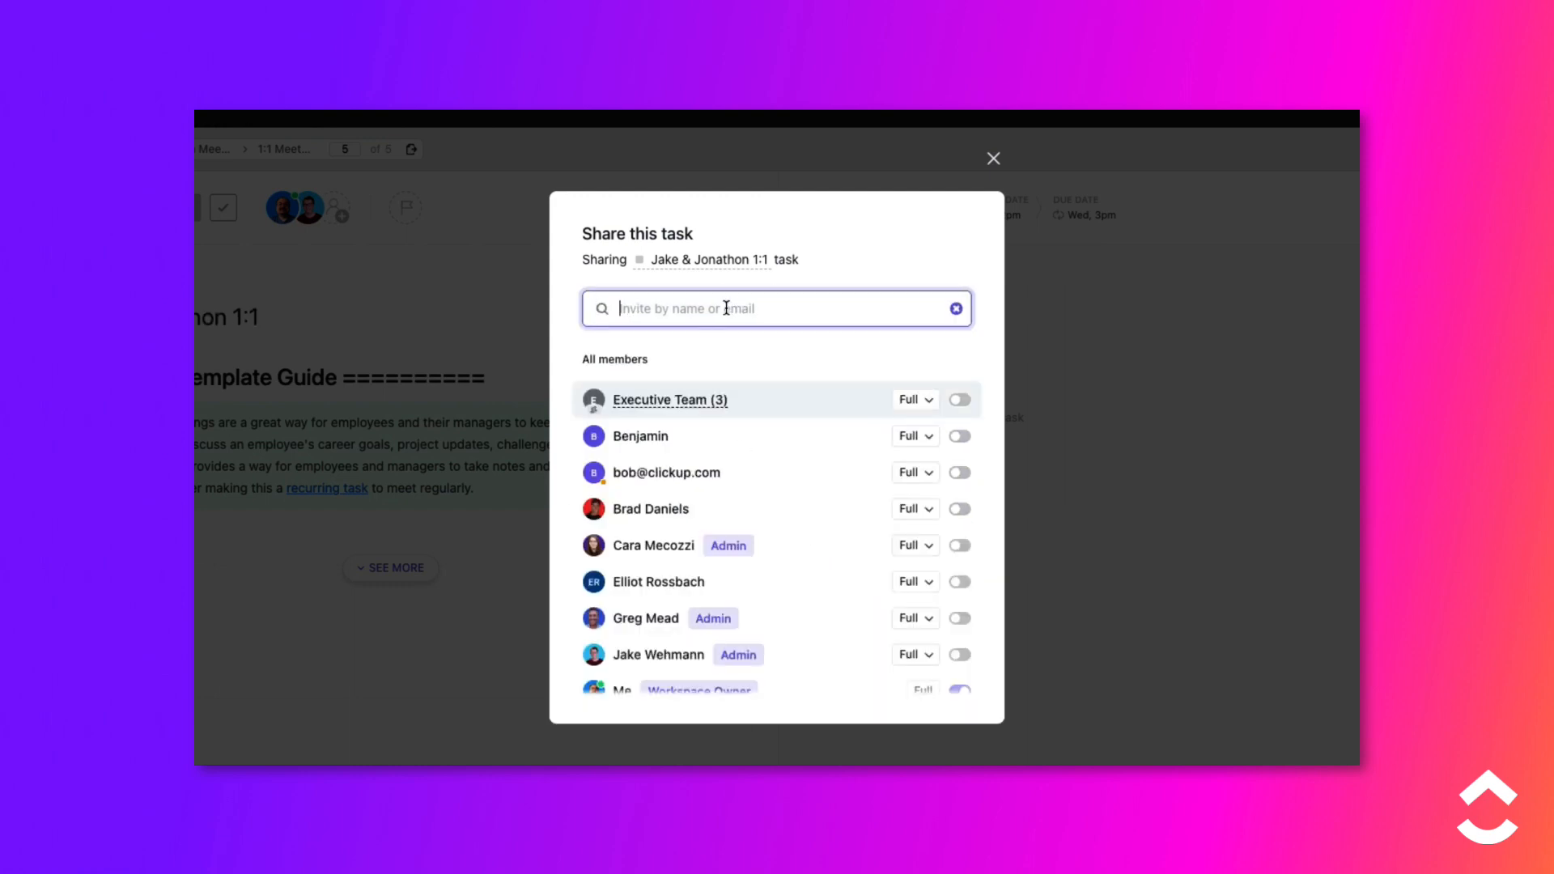
pyautogui.write('ja')
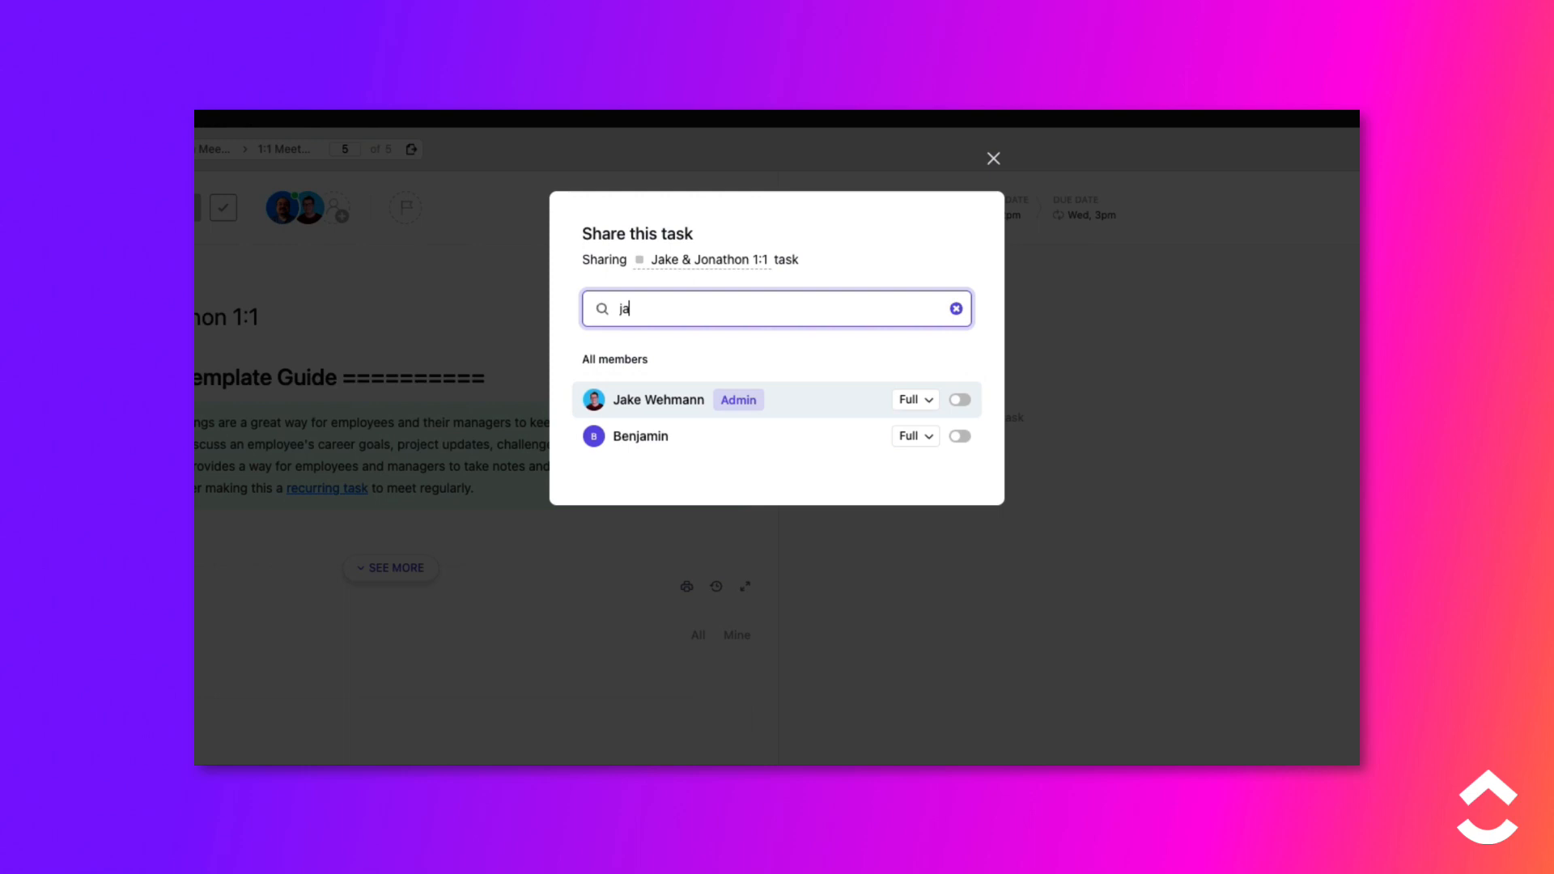
pyautogui.moveTo(960, 400)
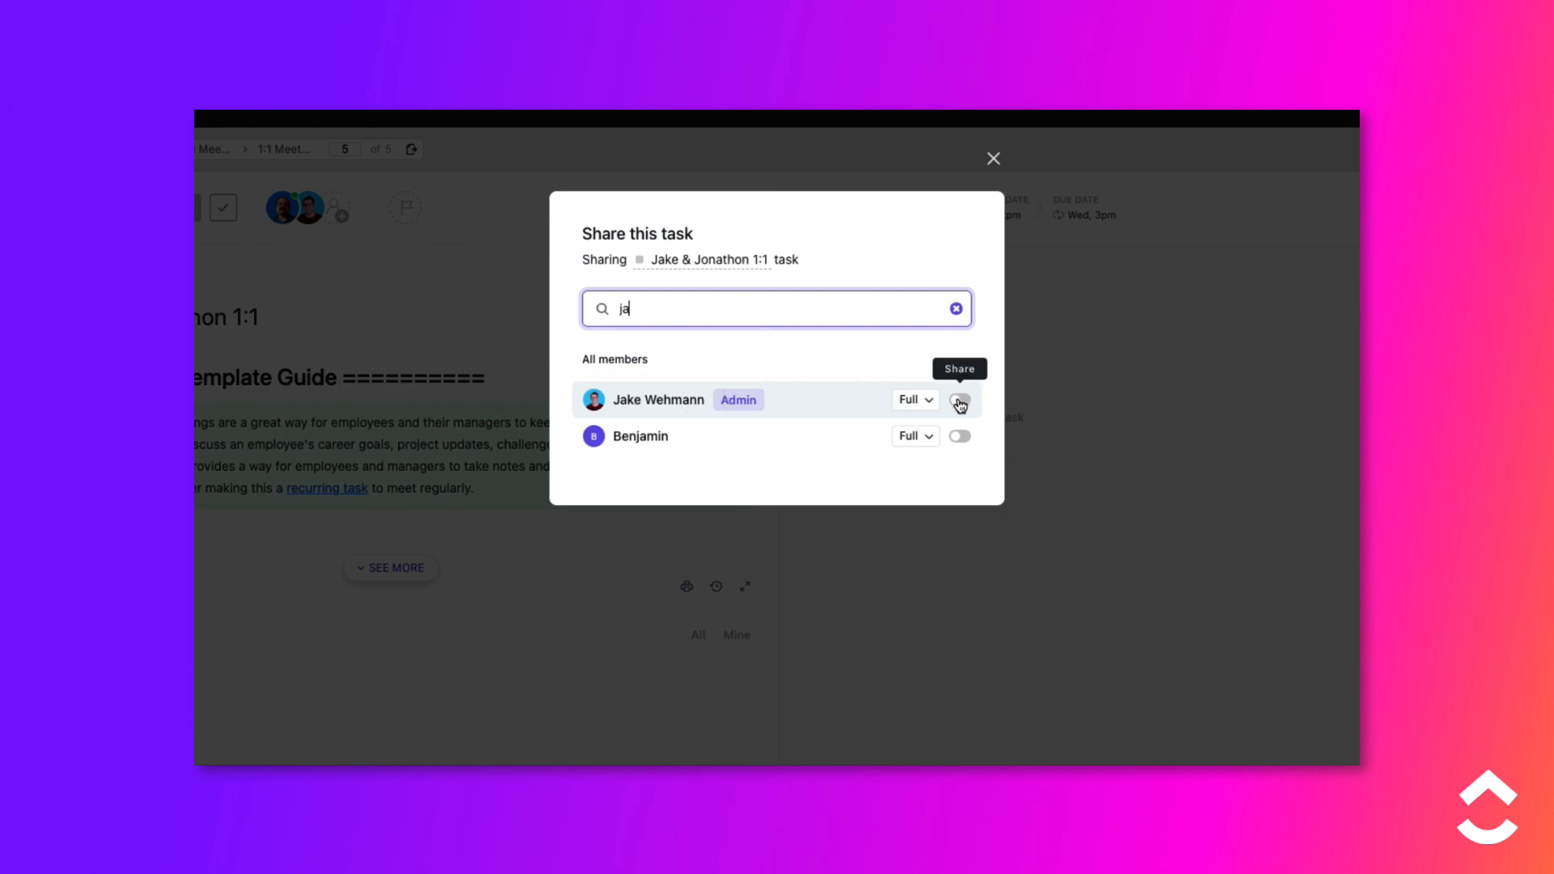
pyautogui.click(959, 400)
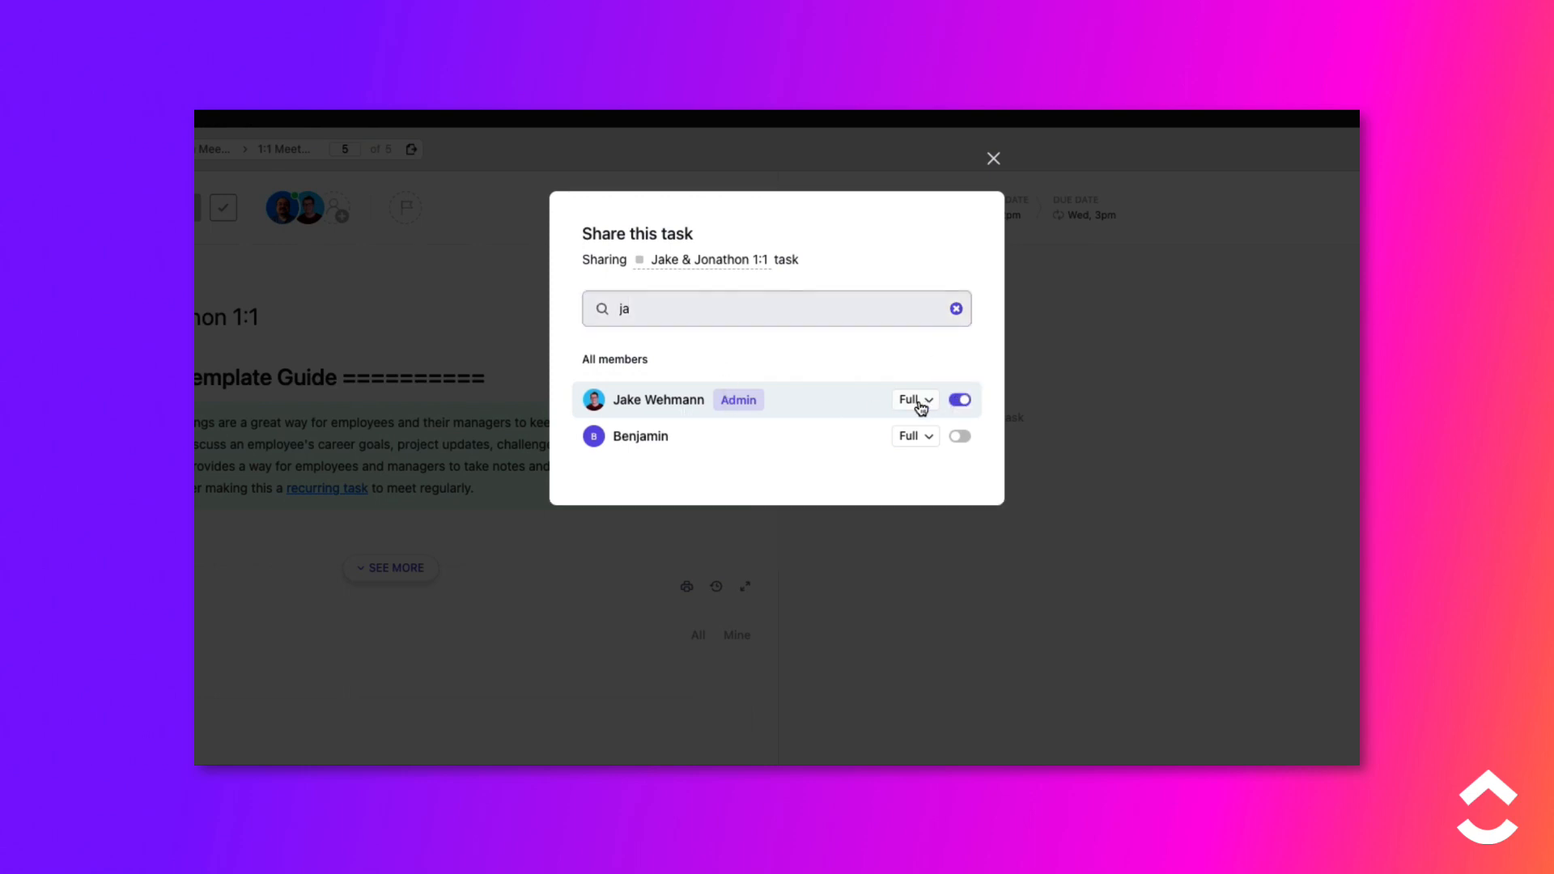
pyautogui.click(993, 158)
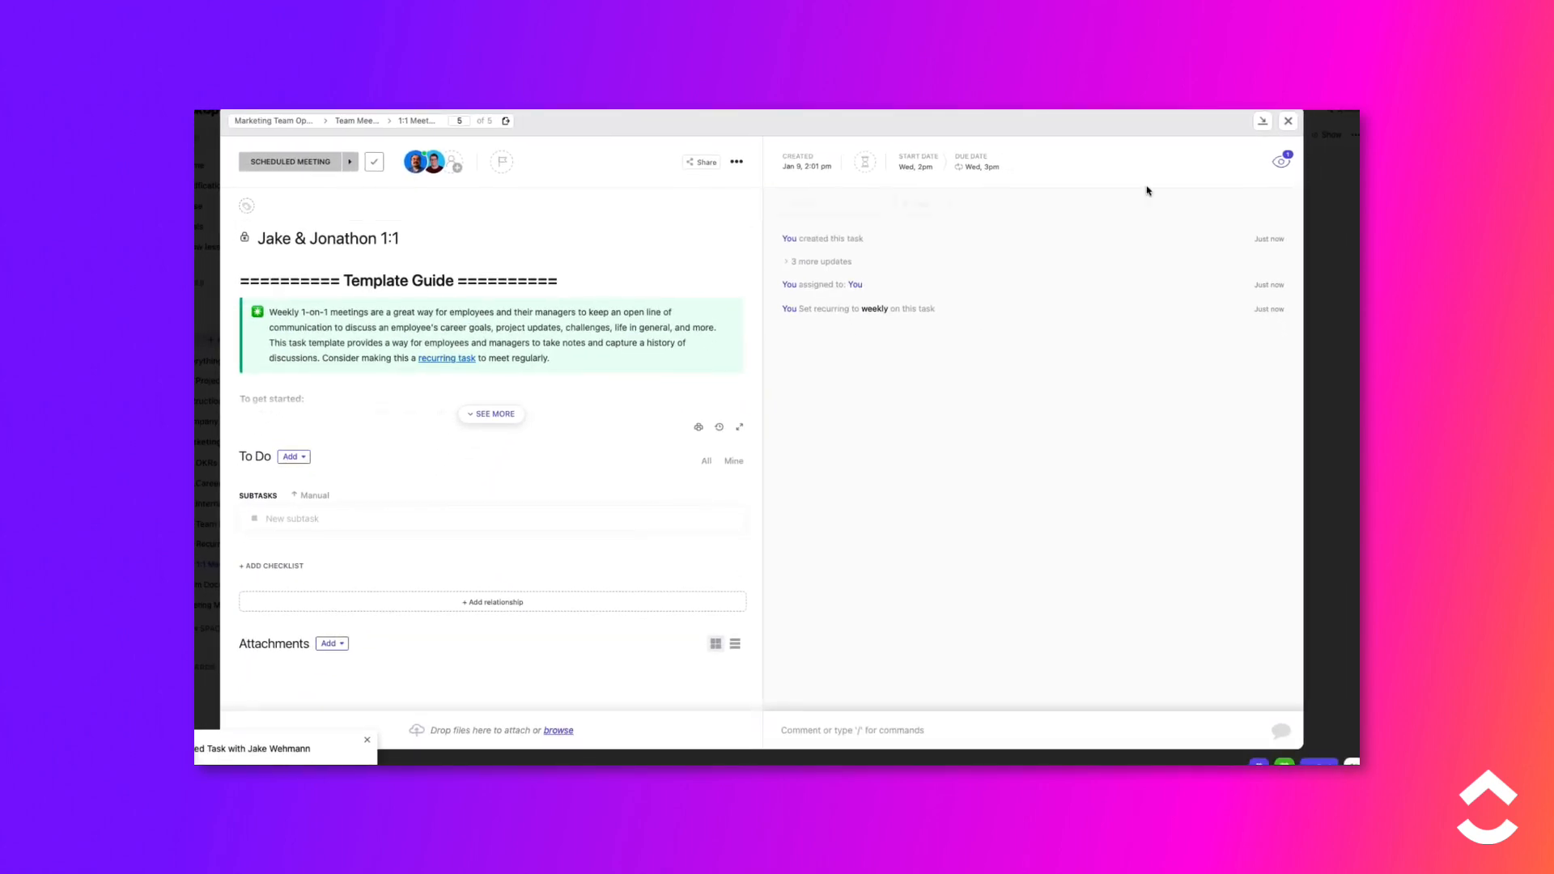
pyautogui.click(1288, 120)
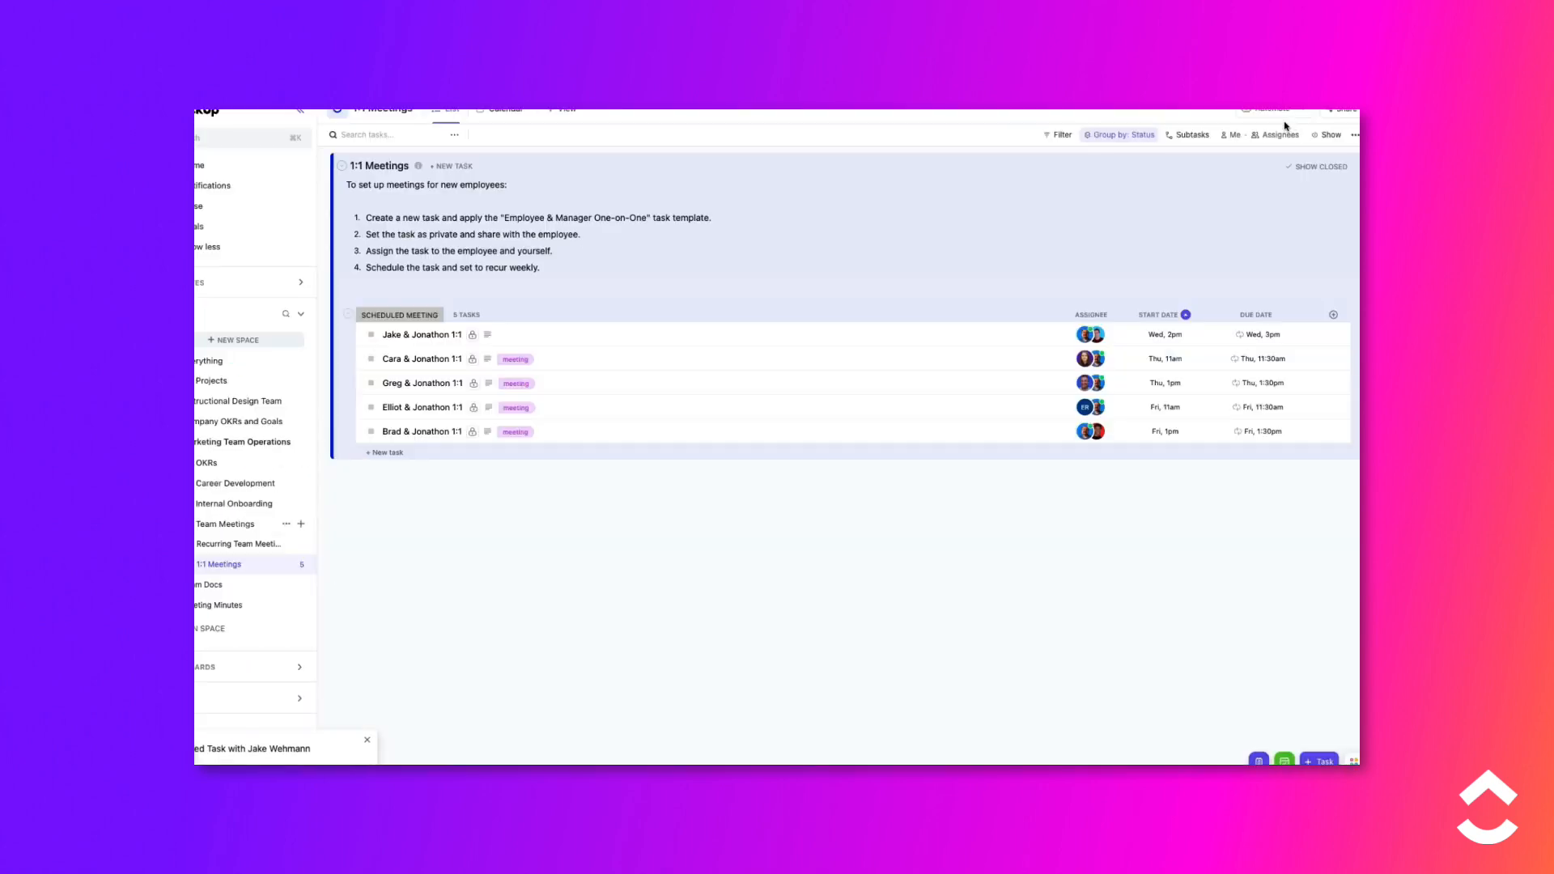
# - Tag the Jake & Jonathon 1:1 row with 'meeting'
pyautogui.click(505, 334)
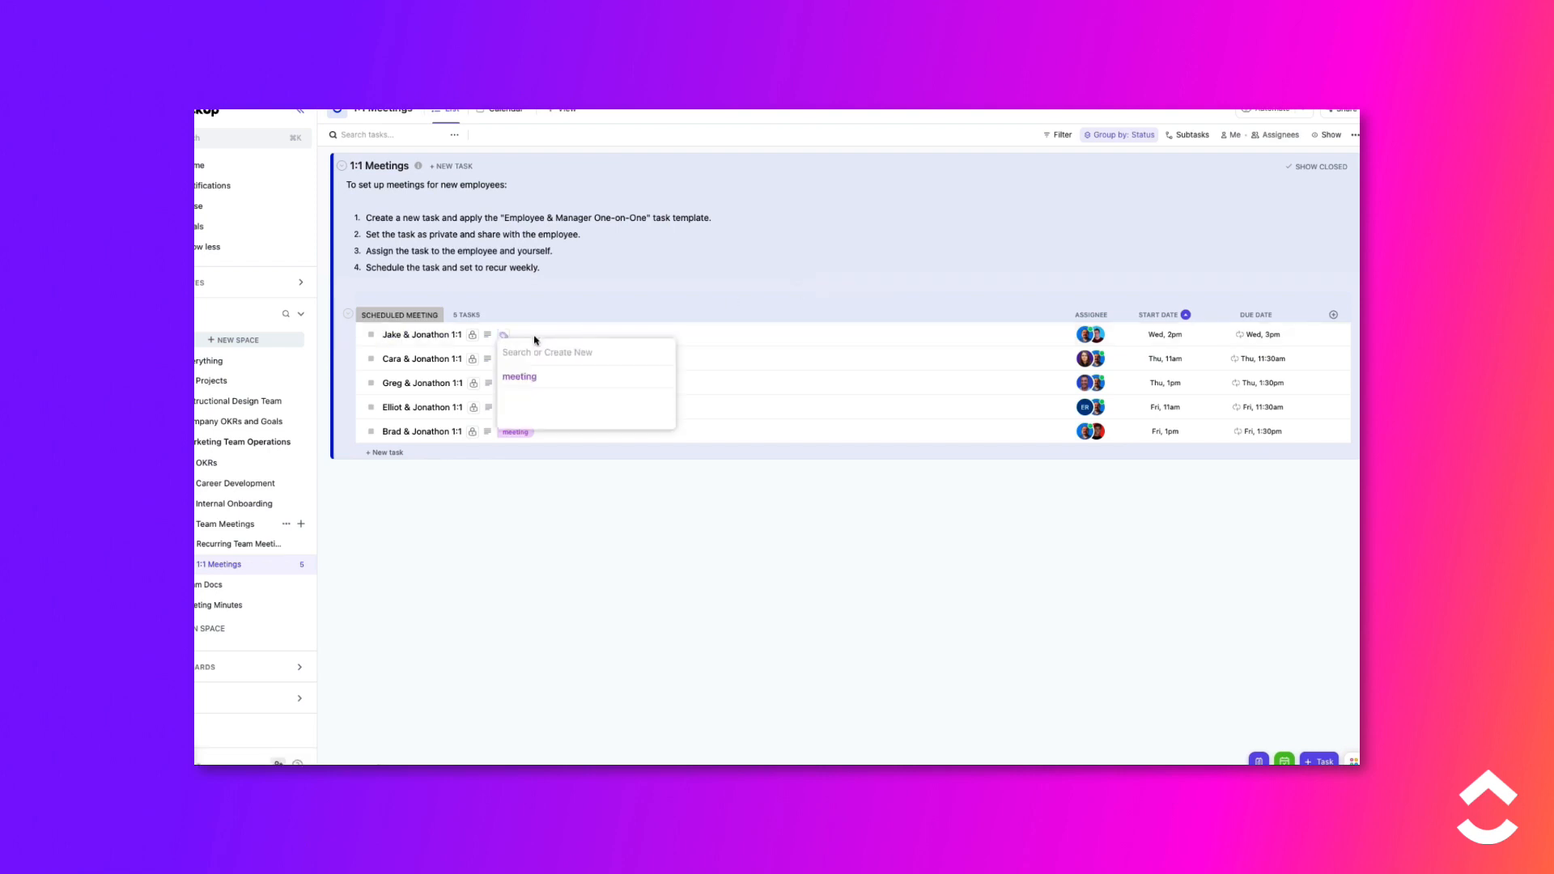
pyautogui.click(519, 376)
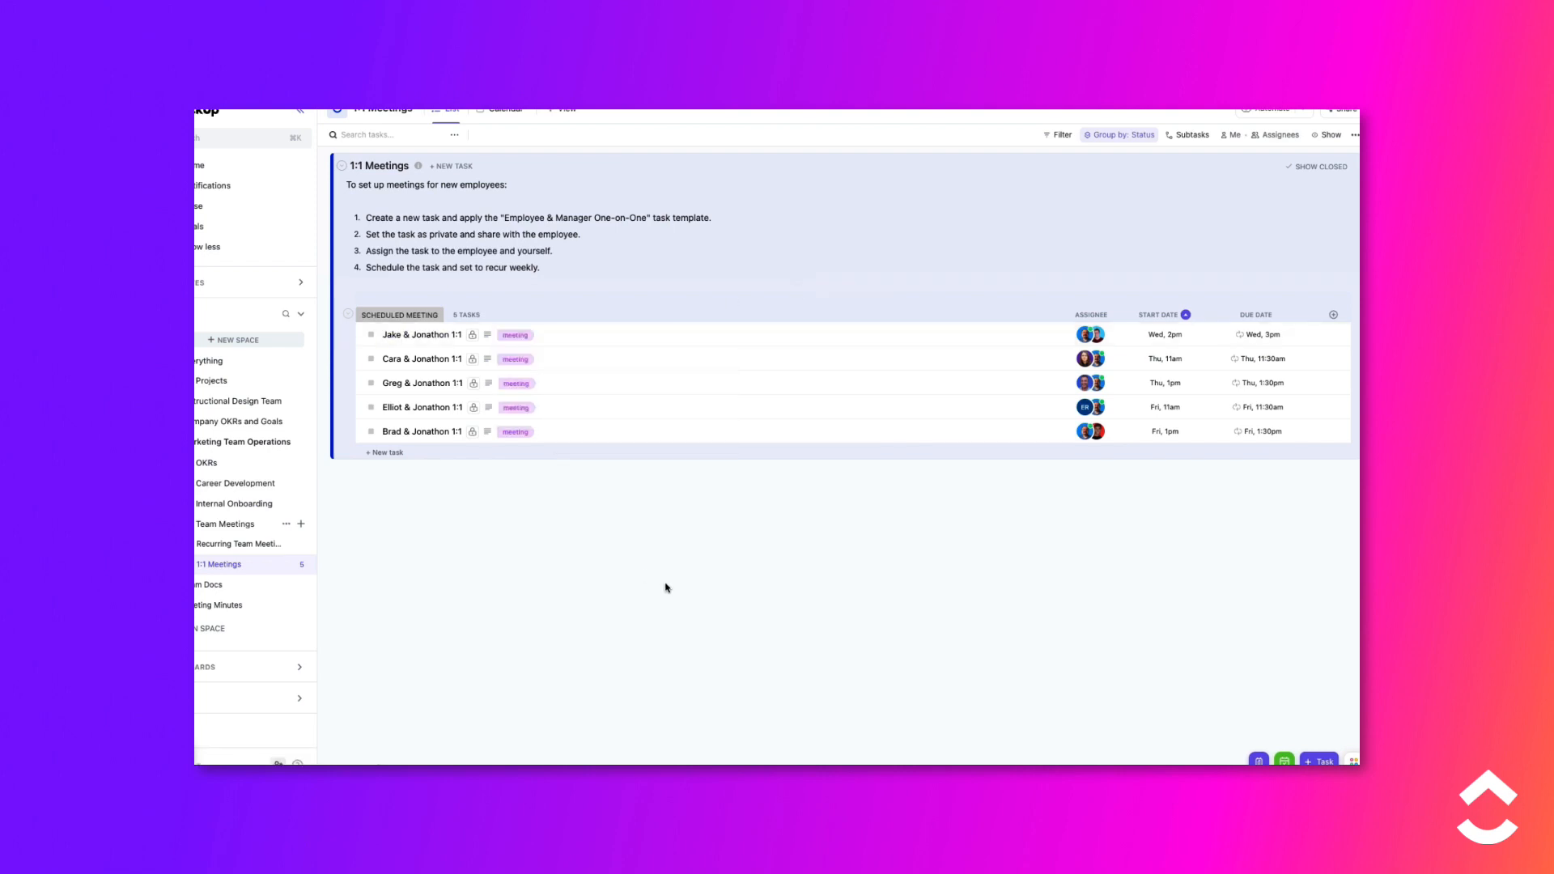